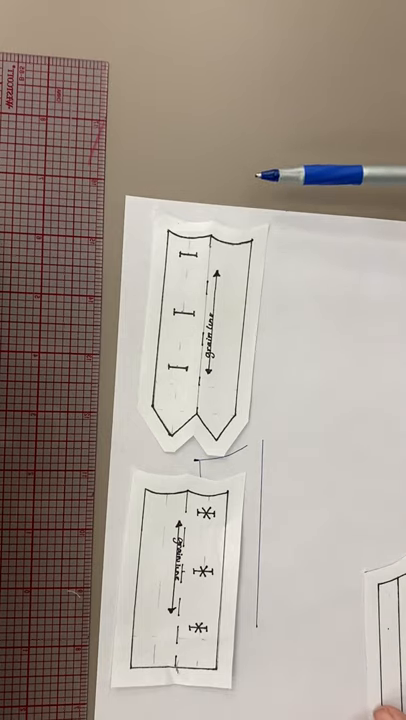
mouse_move(260, 300)
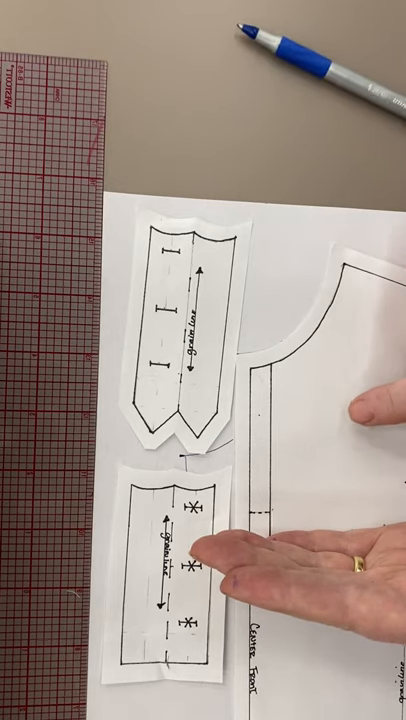
mouse_move(150, 300)
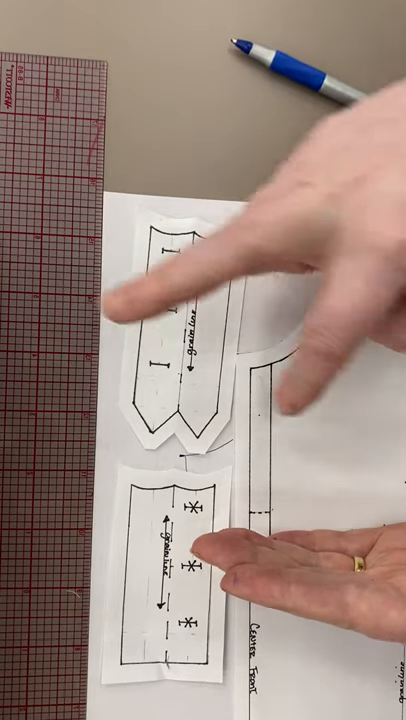